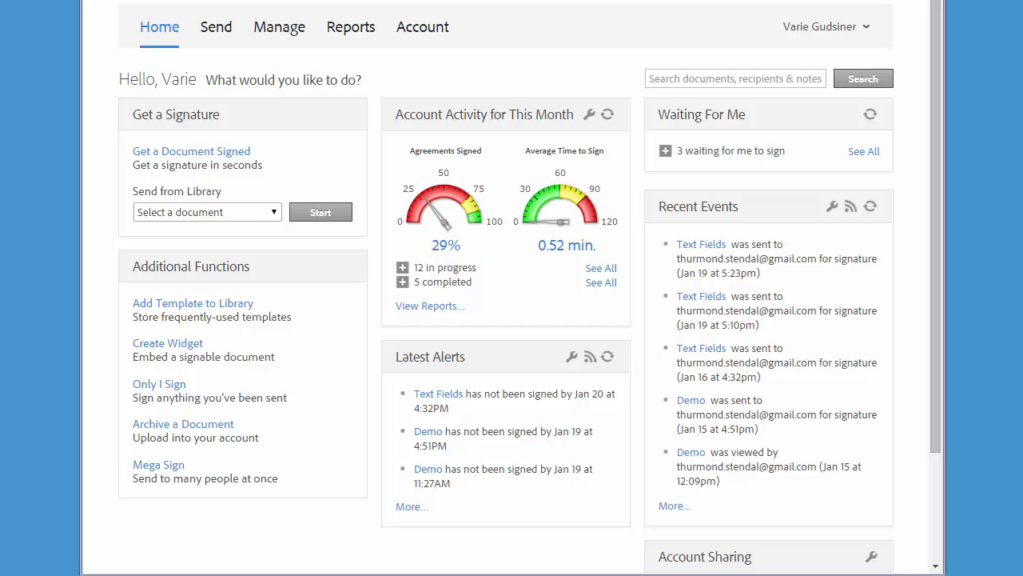
pyautogui.moveTo(423, 25)
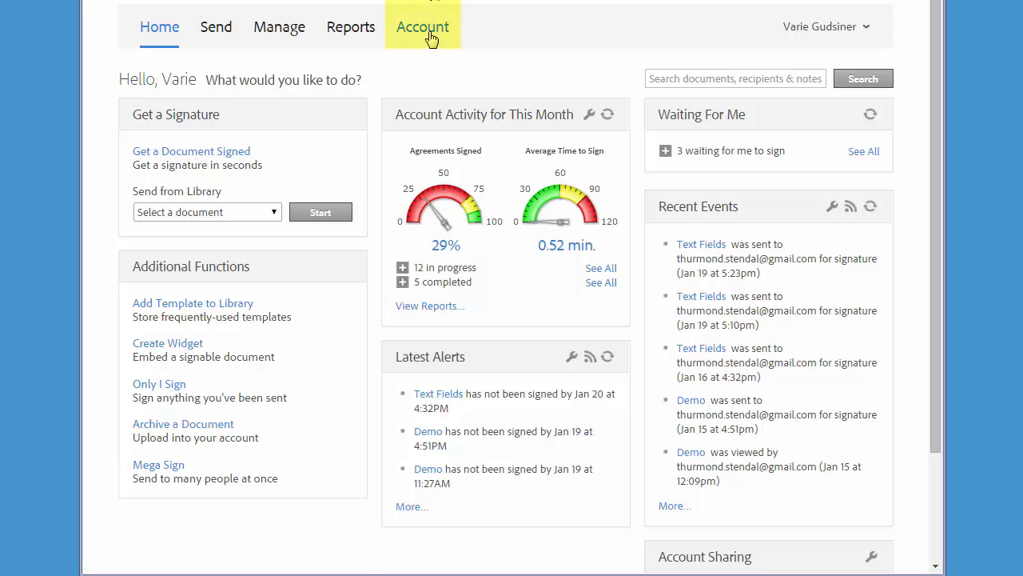
# Show all users in the organization via Account > Users & Groups.
pyautogui.click(423, 26)
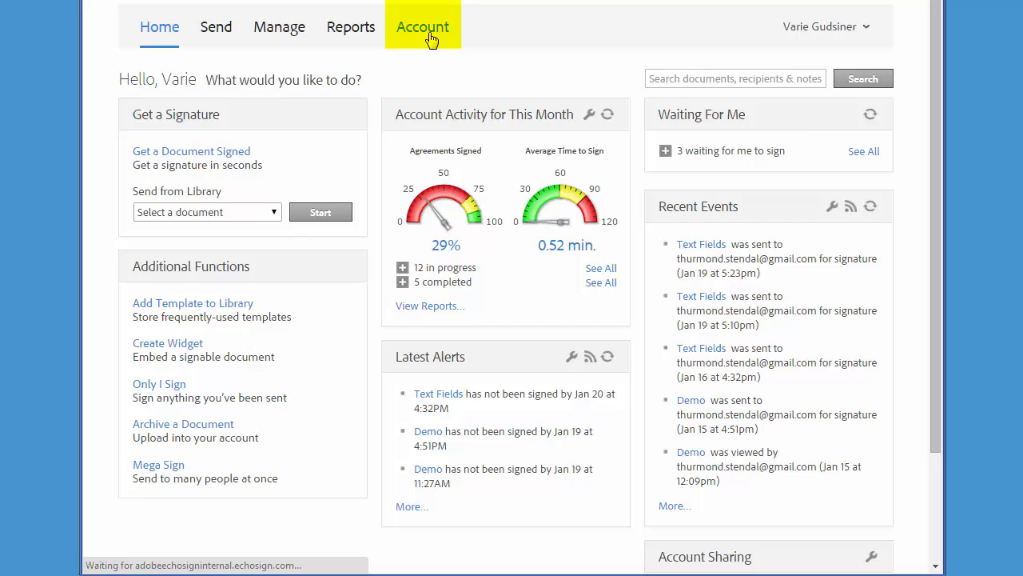
pyautogui.click(422, 25)
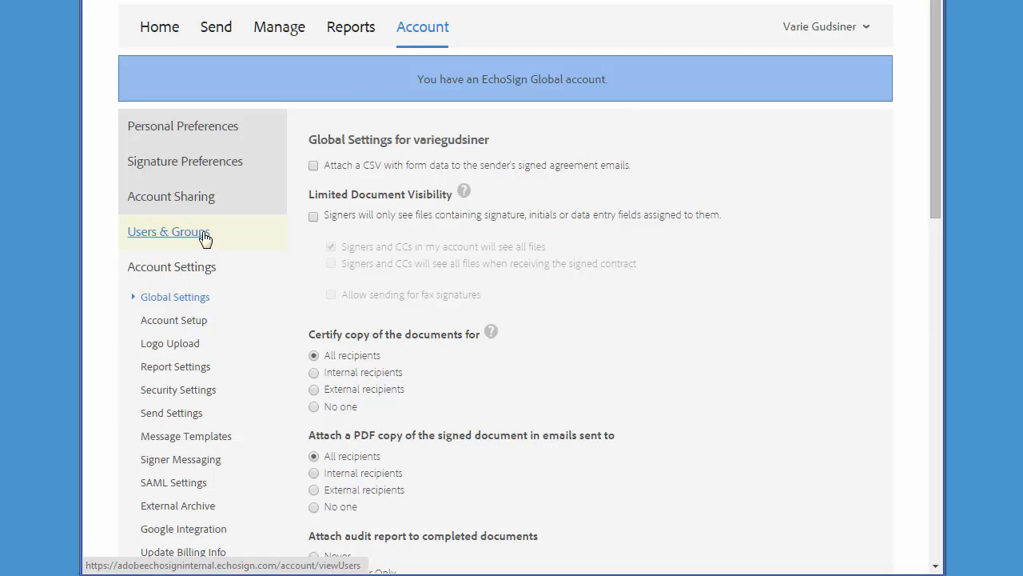
pyautogui.click(168, 231)
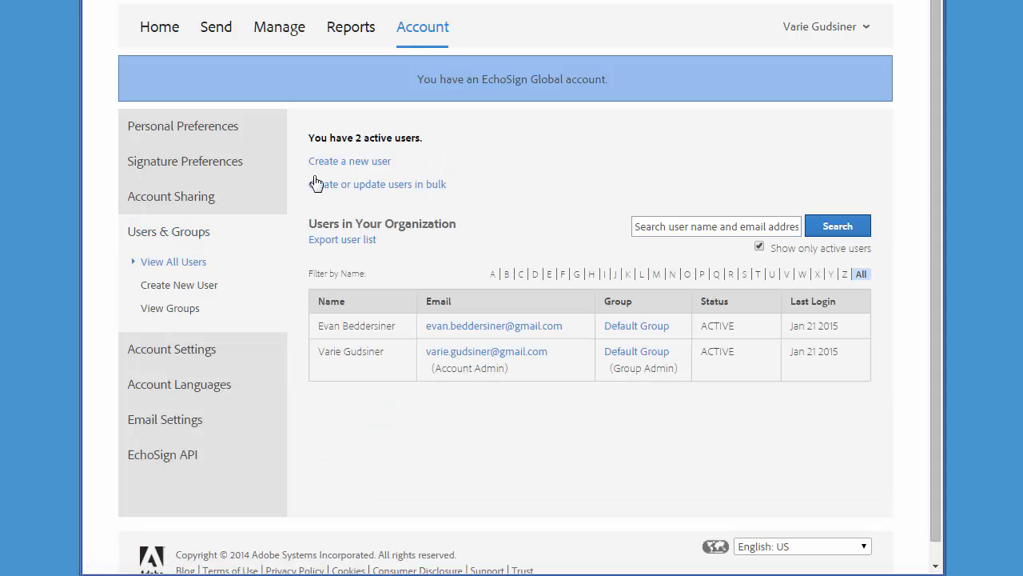
pyautogui.click(348, 160)
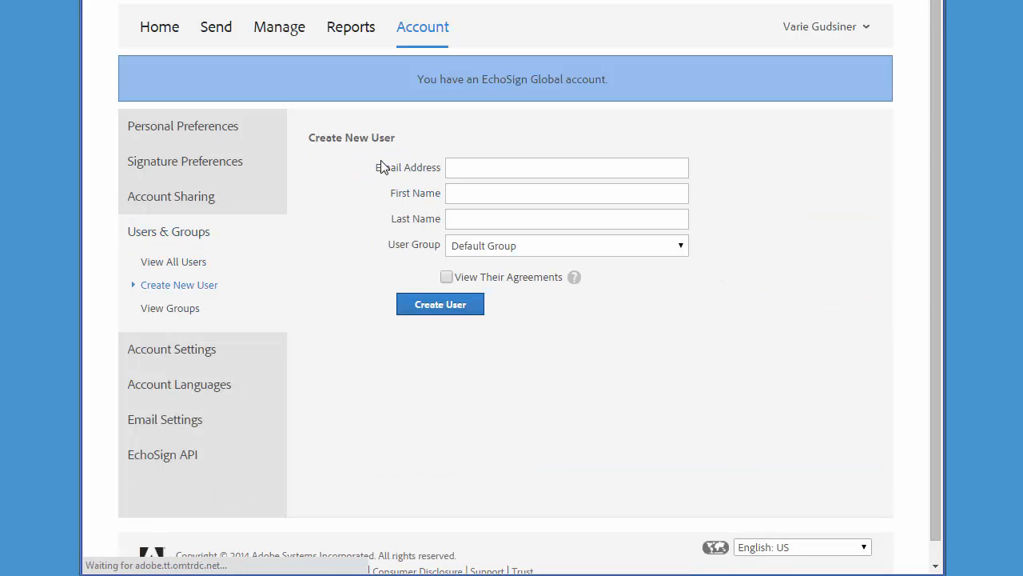
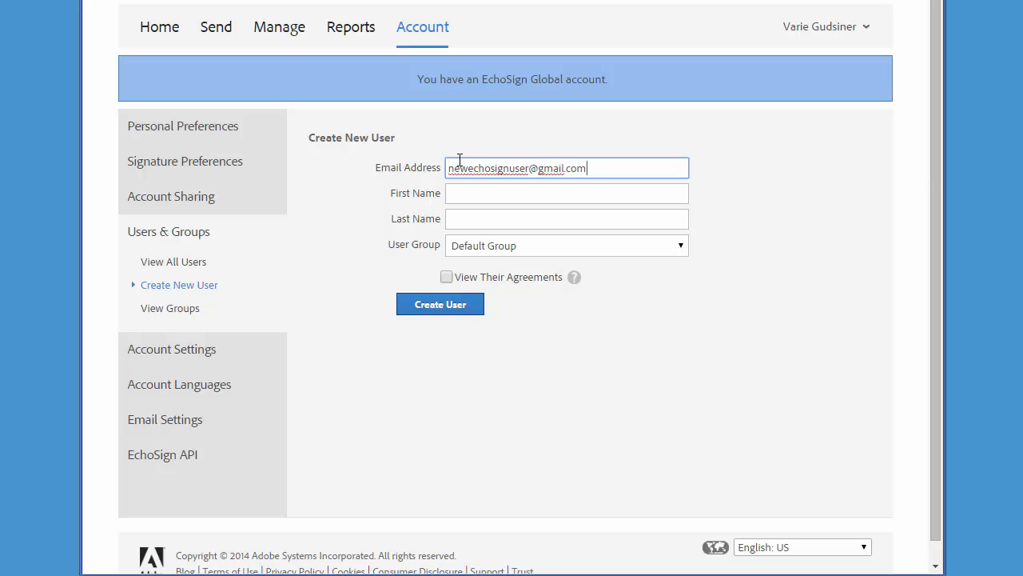
pyautogui.write('Joe')
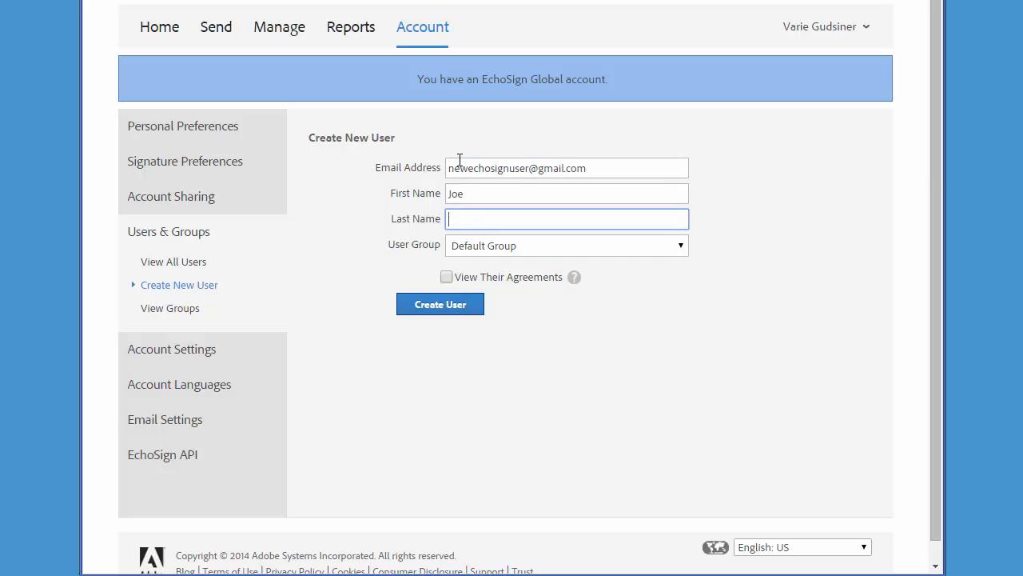
pyautogui.write('Schmo')
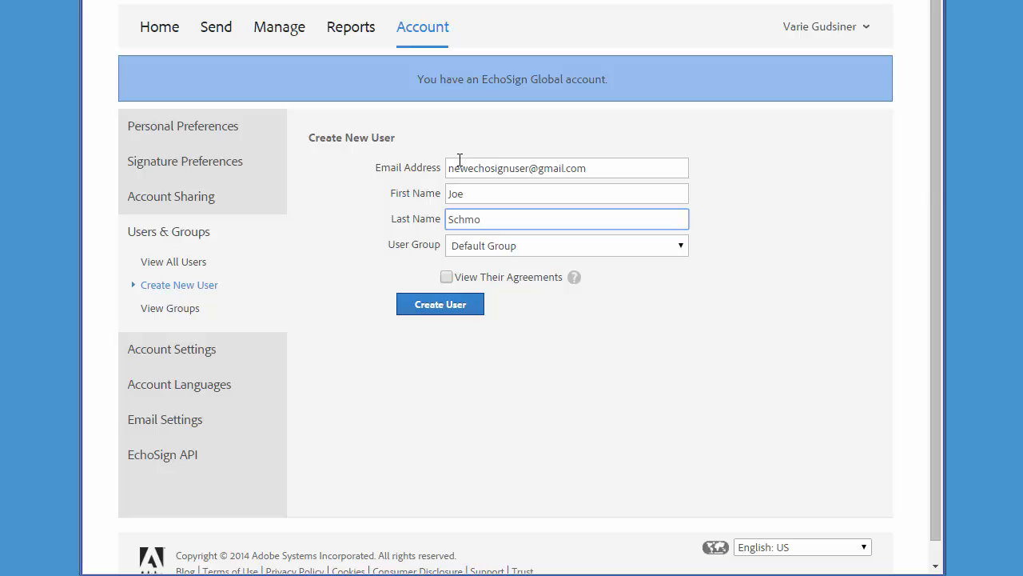
pyautogui.moveTo(515, 250)
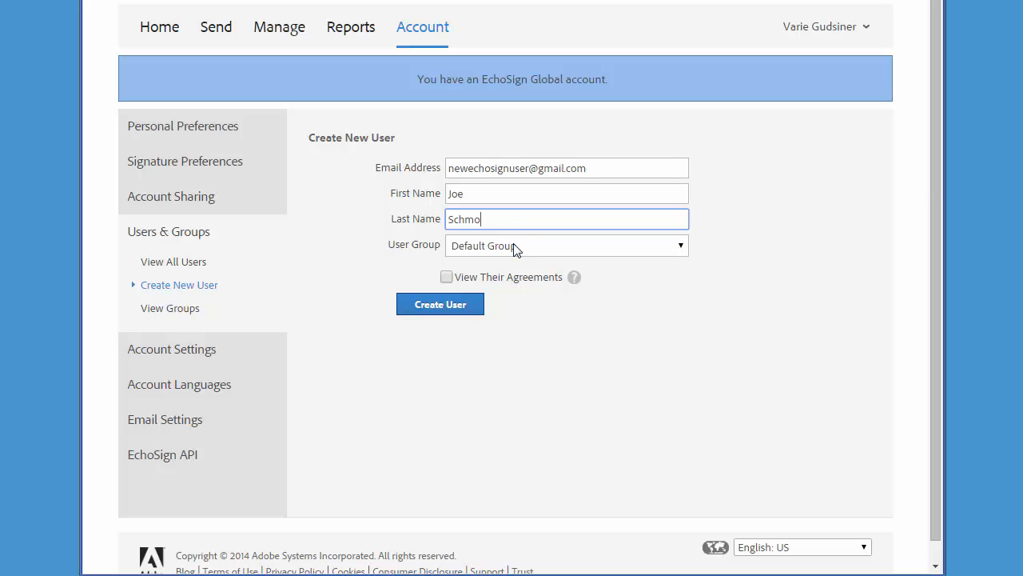
pyautogui.moveTo(483, 278)
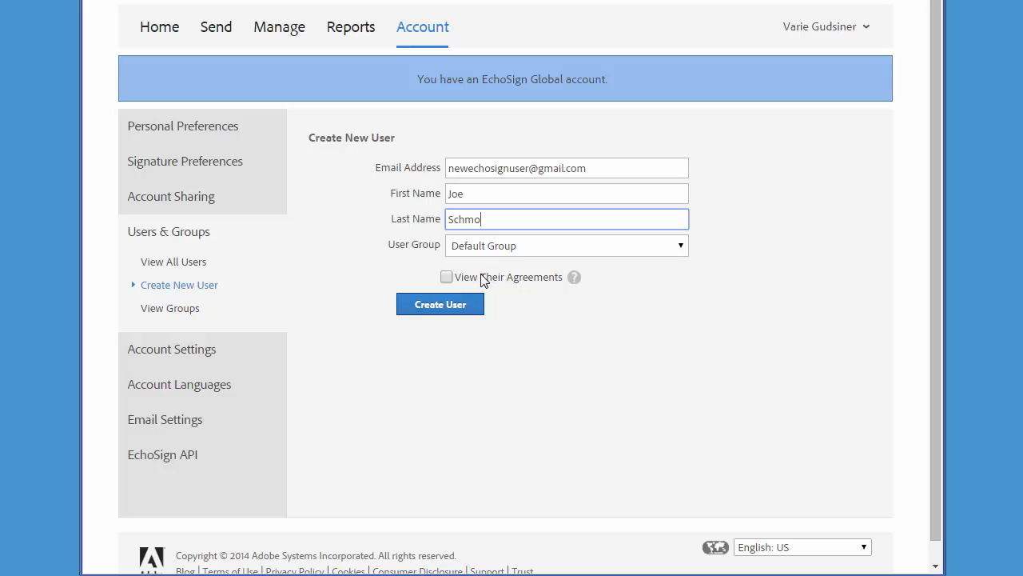
# Allow the new user to view their agreements and create the user.
pyautogui.click(446, 276)
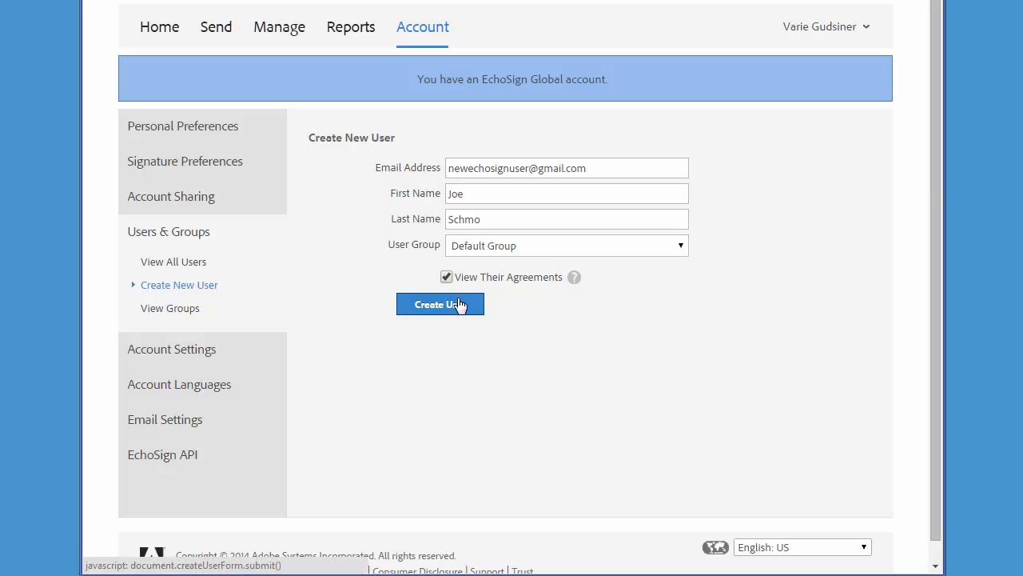
pyautogui.click(439, 303)
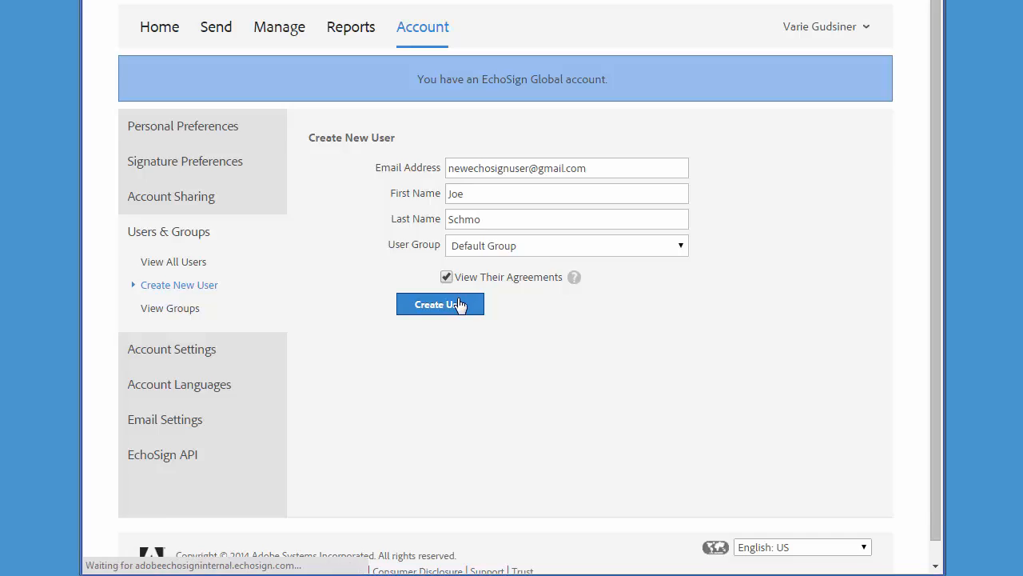
pyautogui.click(439, 304)
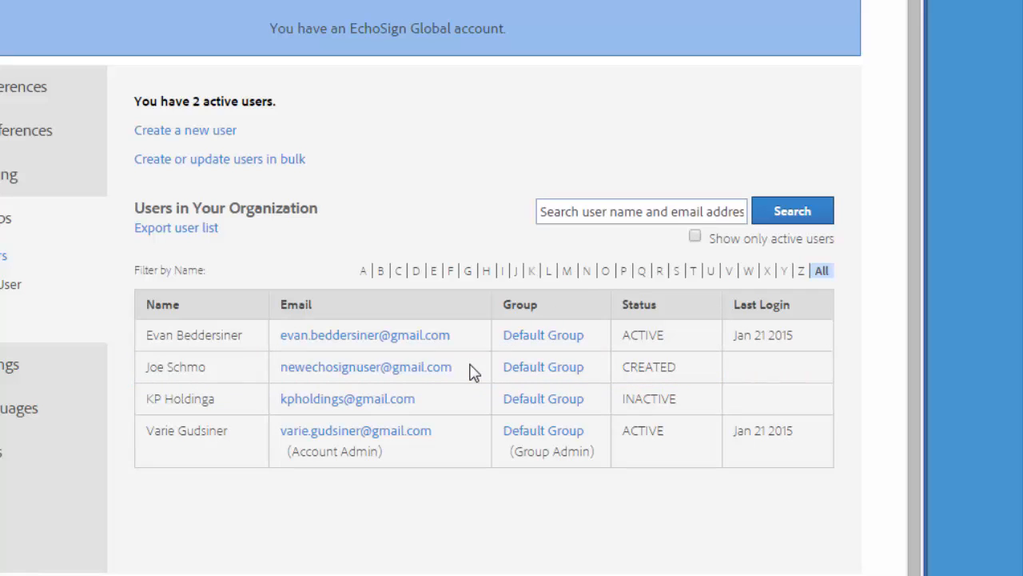
pyautogui.moveTo(803, 537)
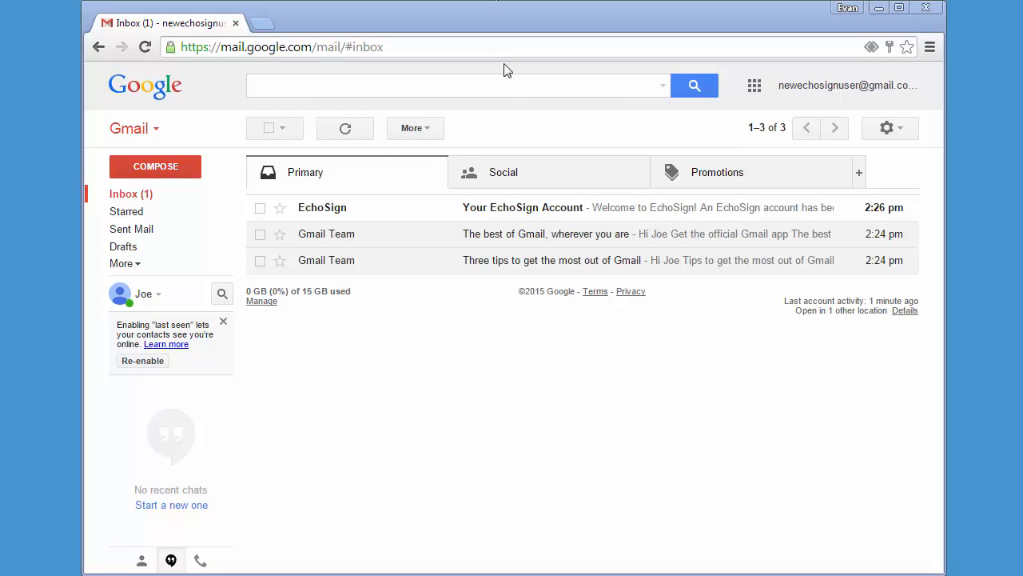
# From the Gmail welcome email, set and confirm Joe Schmo's password to activate his account.
pyautogui.click(522, 208)
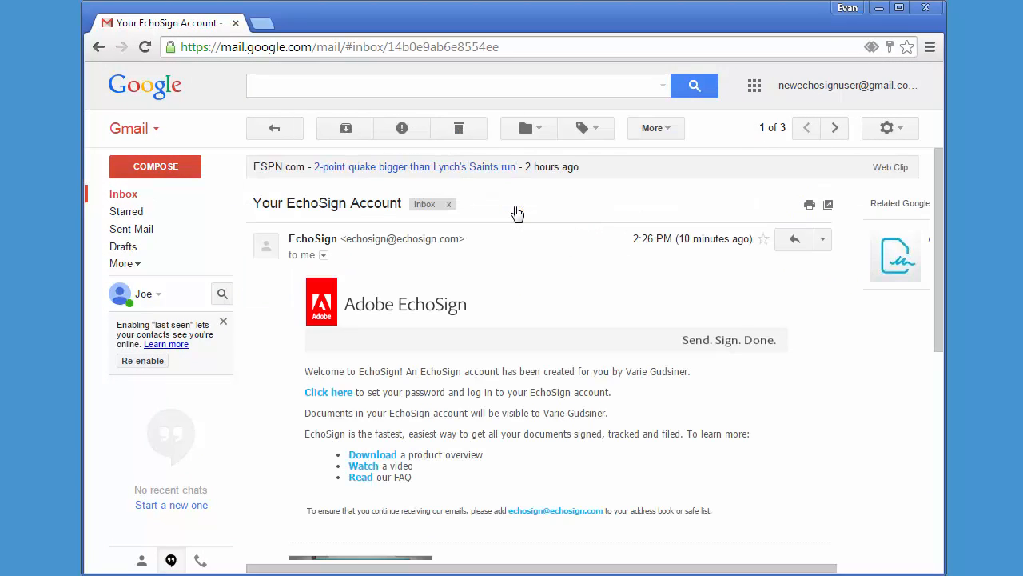
pyautogui.moveTo(345, 403)
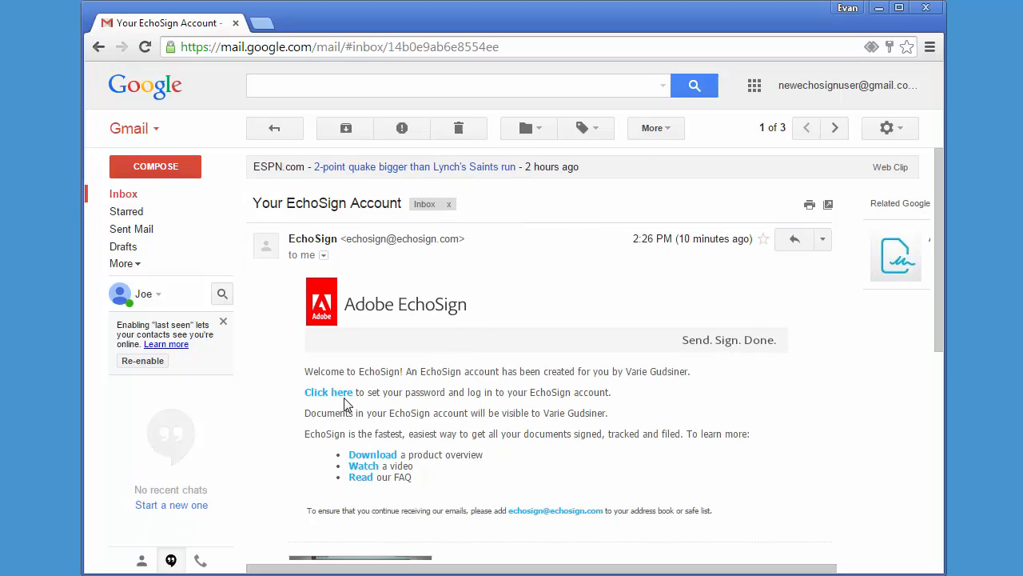
pyautogui.click(327, 392)
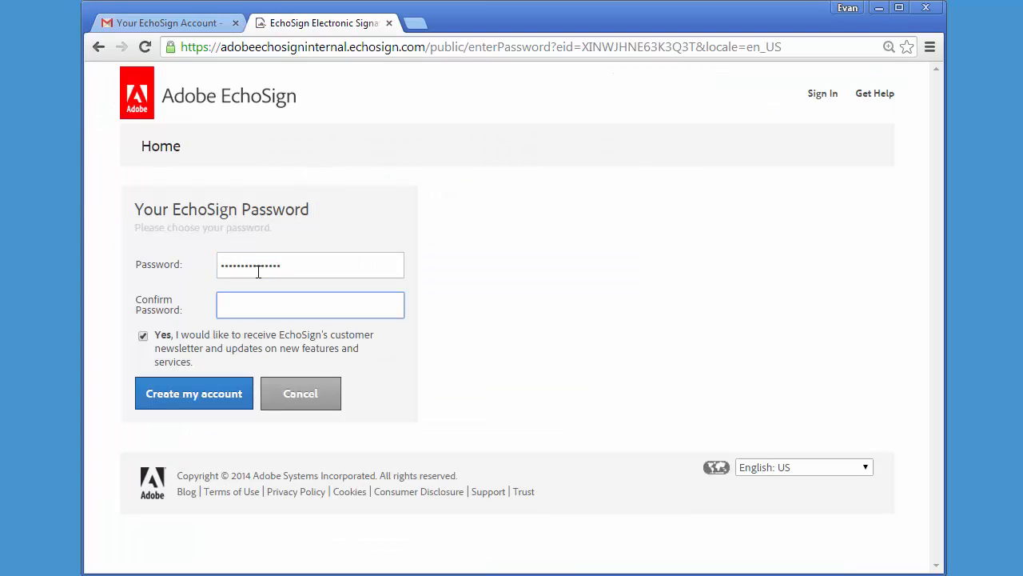
pyautogui.click(193, 393)
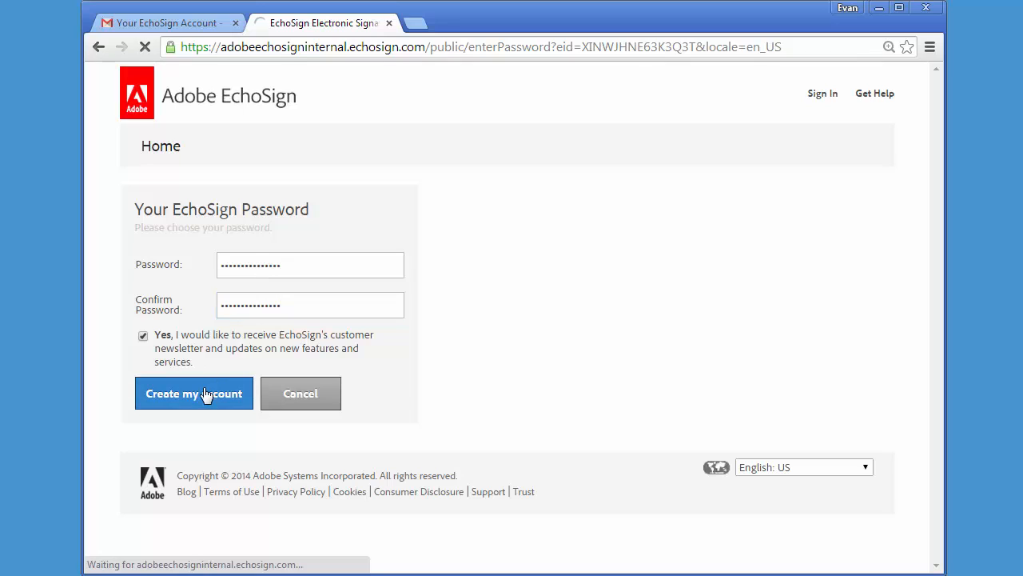
pyautogui.click(194, 393)
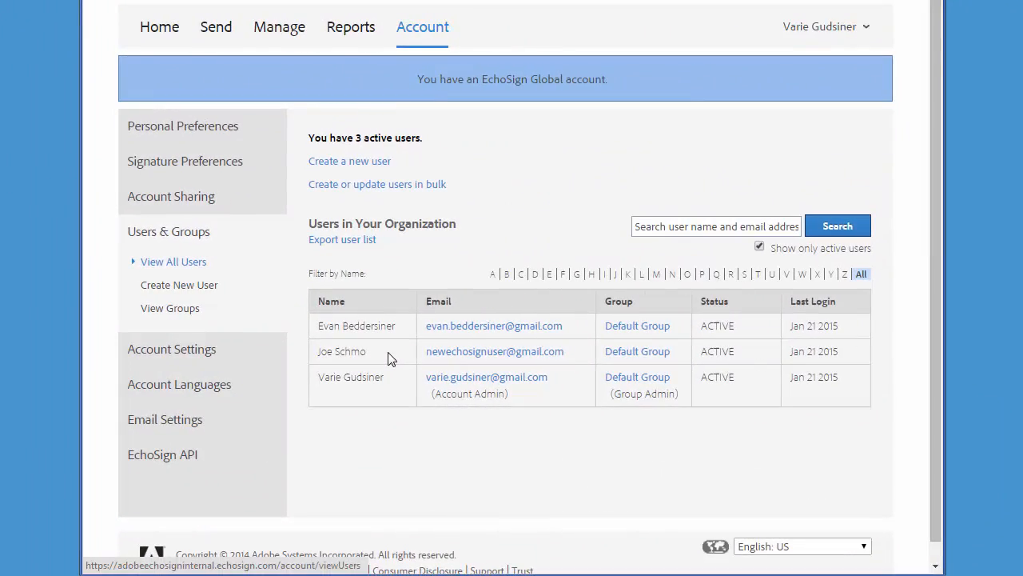
pyautogui.click(342, 352)
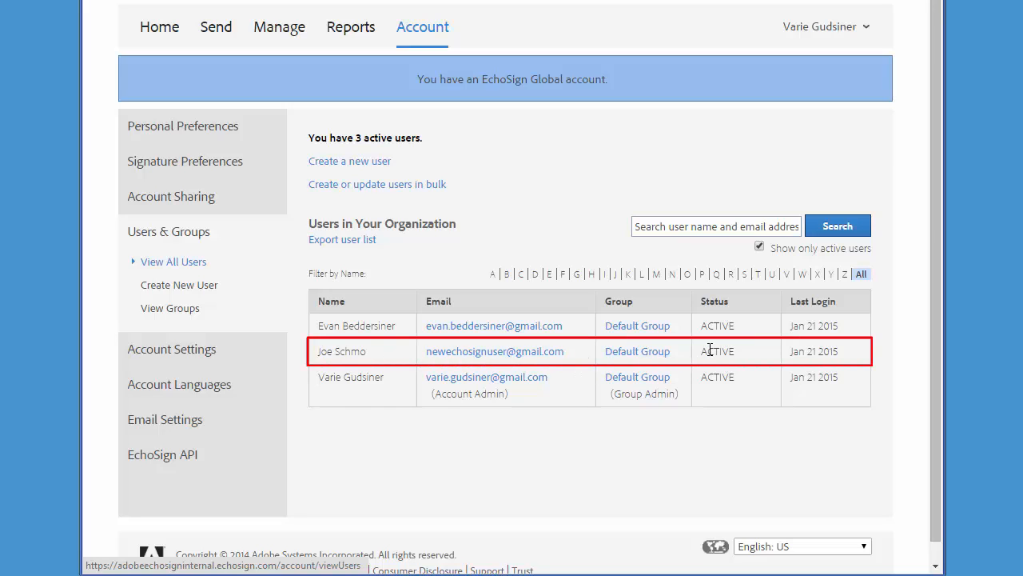
pyautogui.click(716, 351)
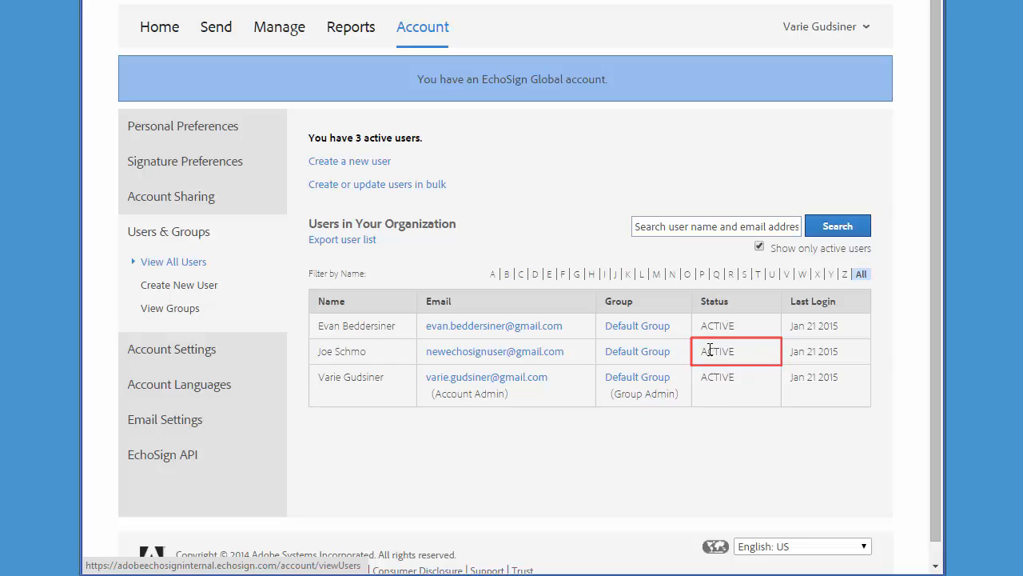